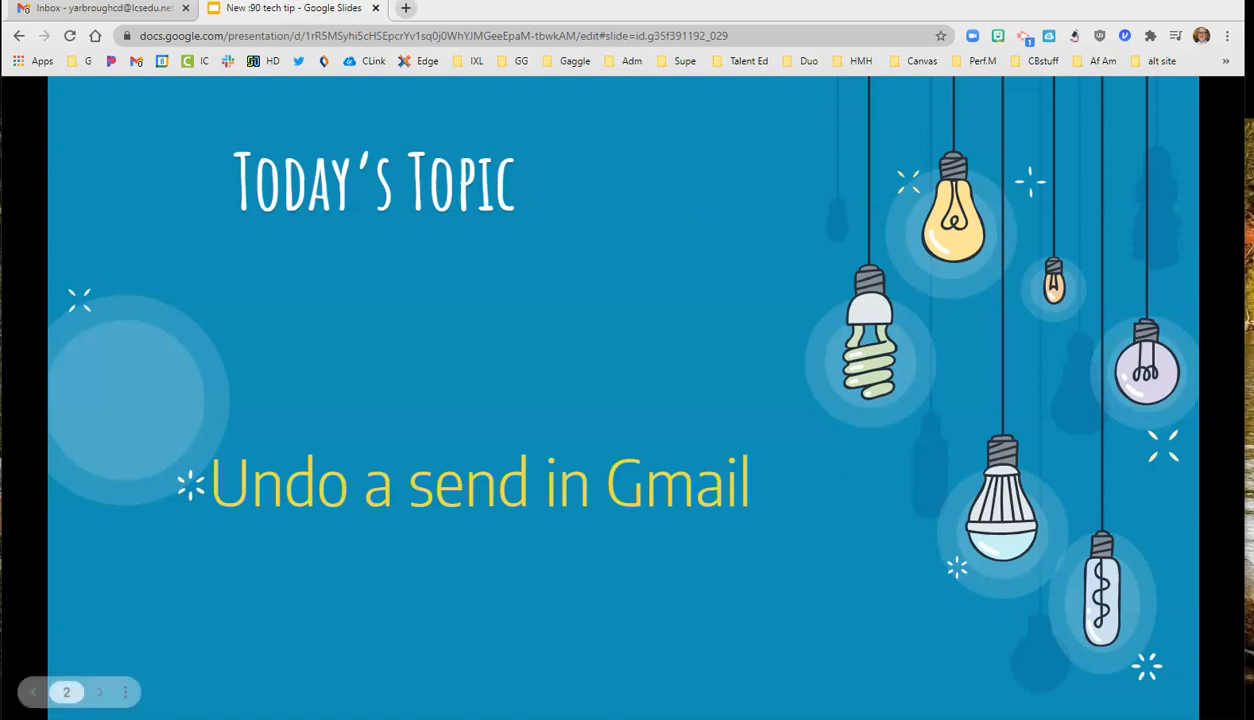
Switch from the Google Slides presentation to the Gmail inbox tab.
left_click(100, 8)
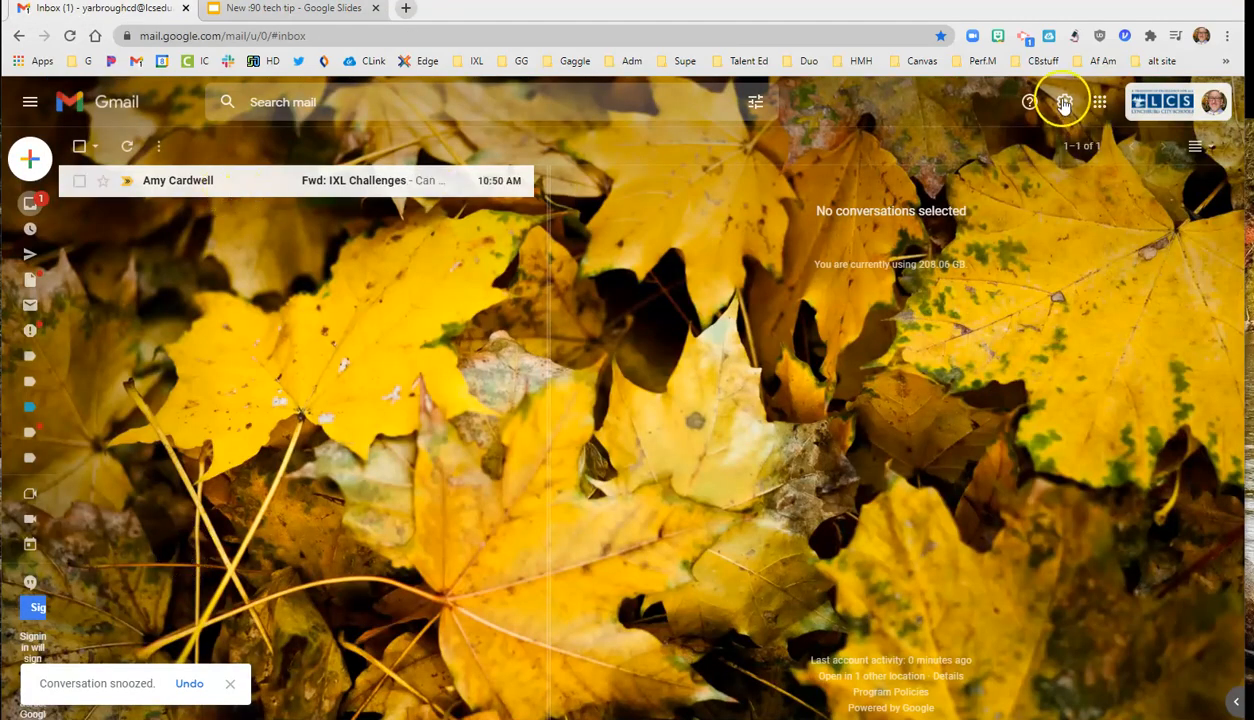
Open Gmail's full General settings from the gear menu's See all settings.
left_click(1064, 101)
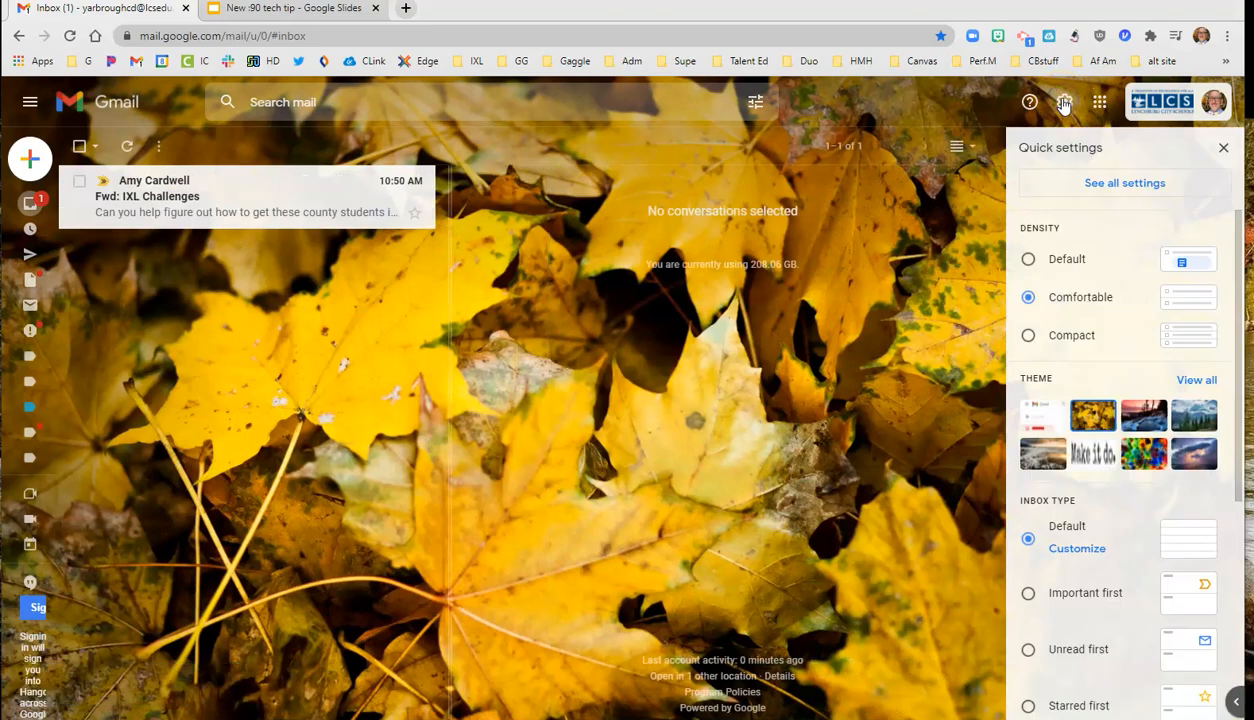
left_click(1124, 182)
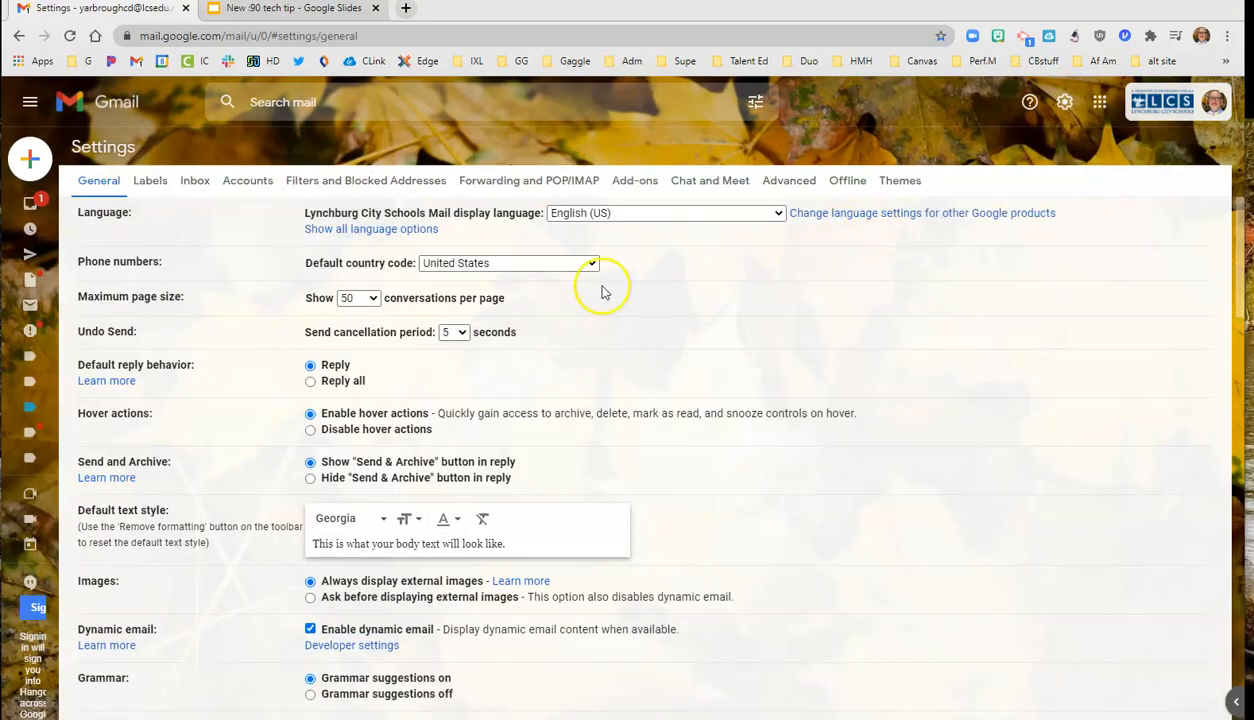
mouse_move(378, 352)
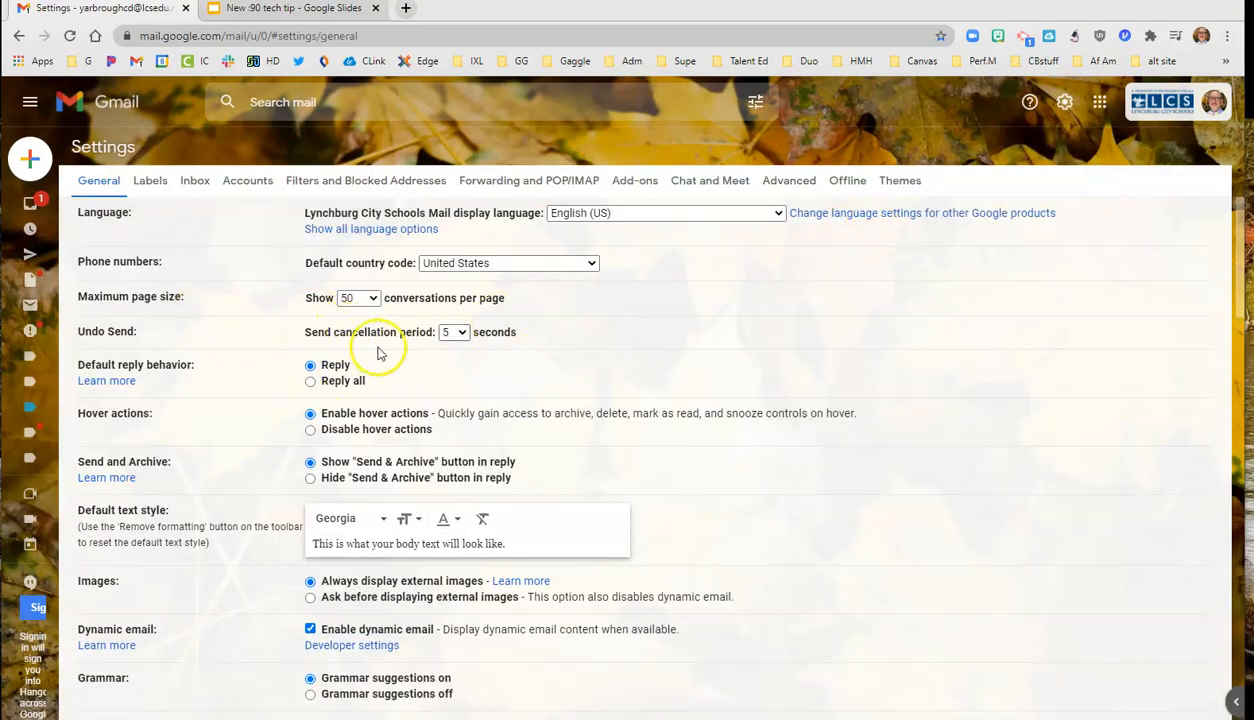
mouse_move(453, 332)
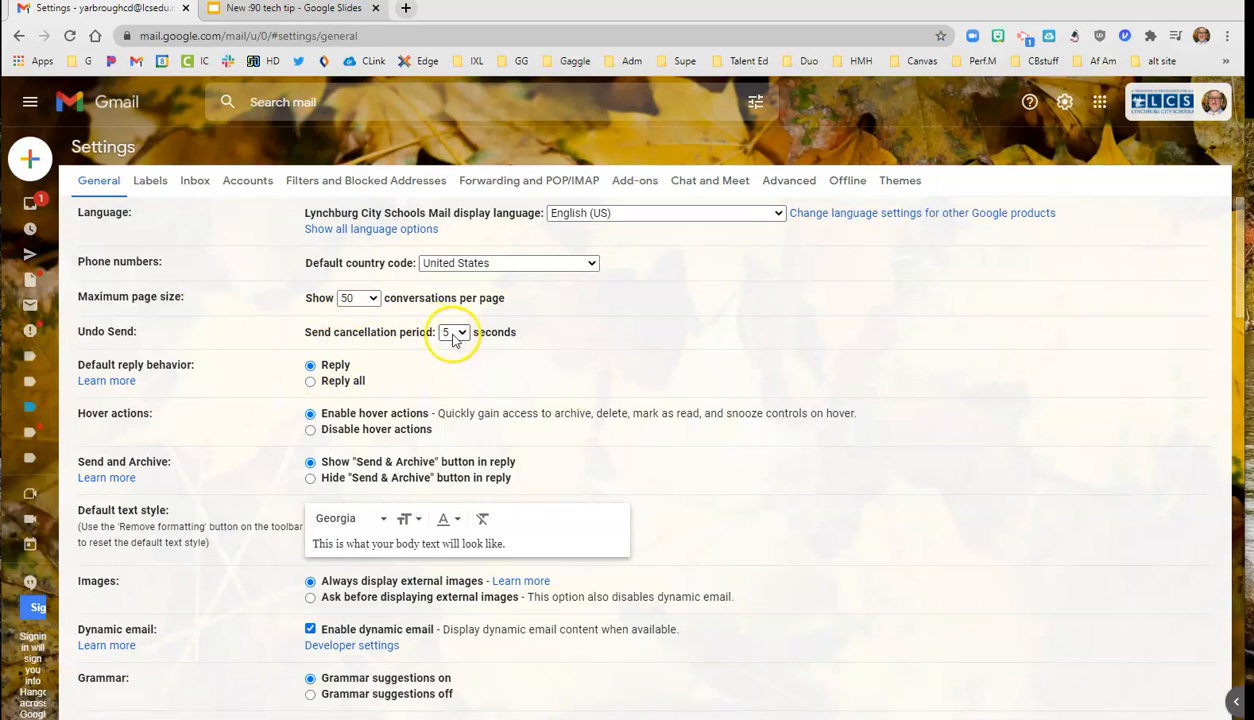
Change the Send cancellation period from 5 to 20 seconds and save changes.
left_click(453, 332)
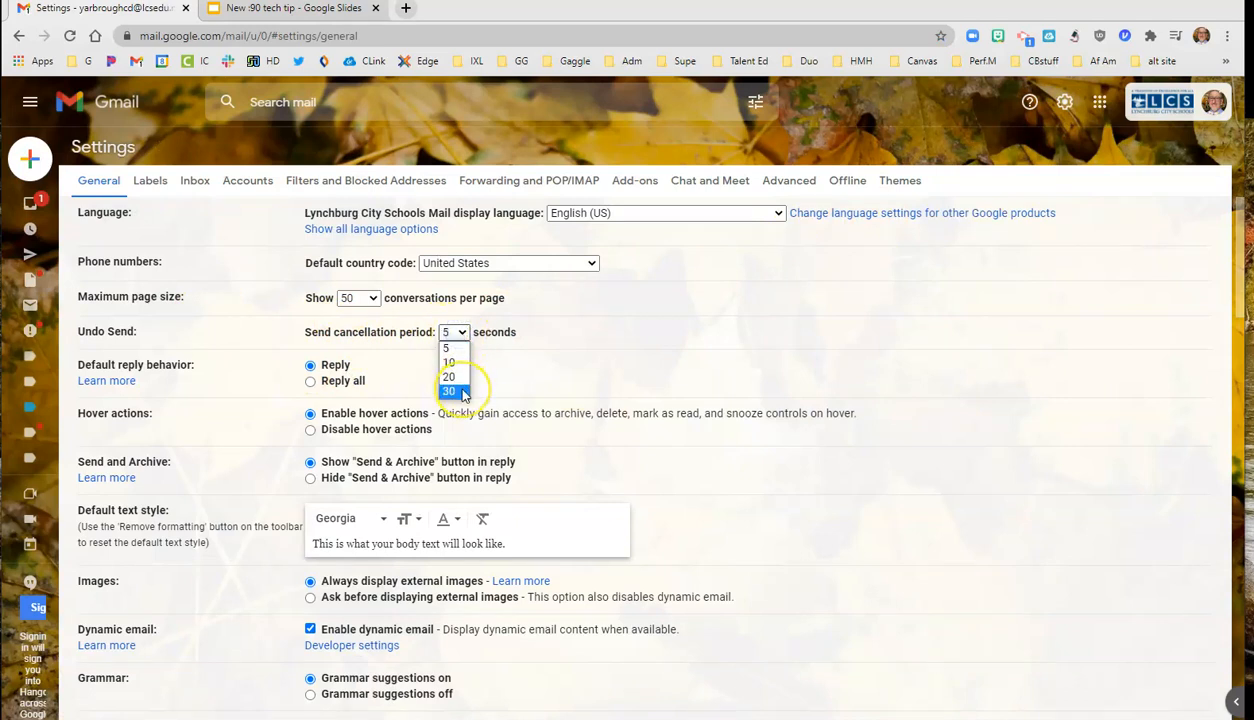
mouse_move(449, 375)
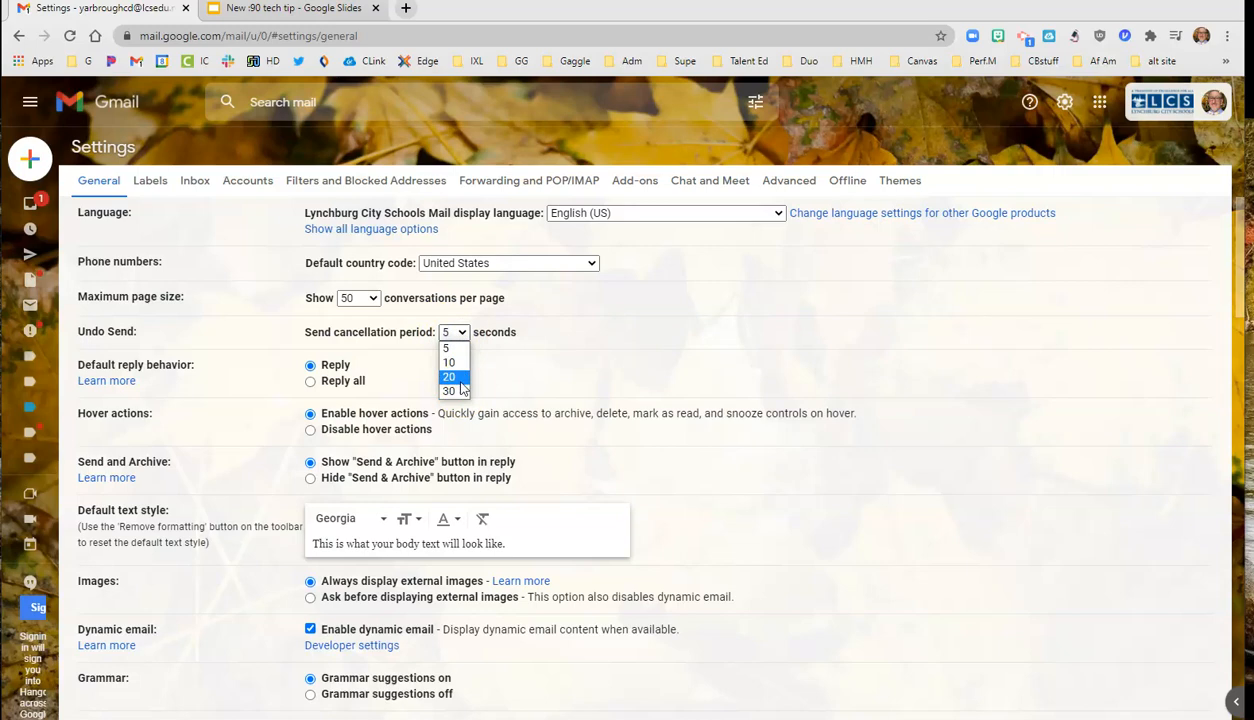
left_click(448, 376)
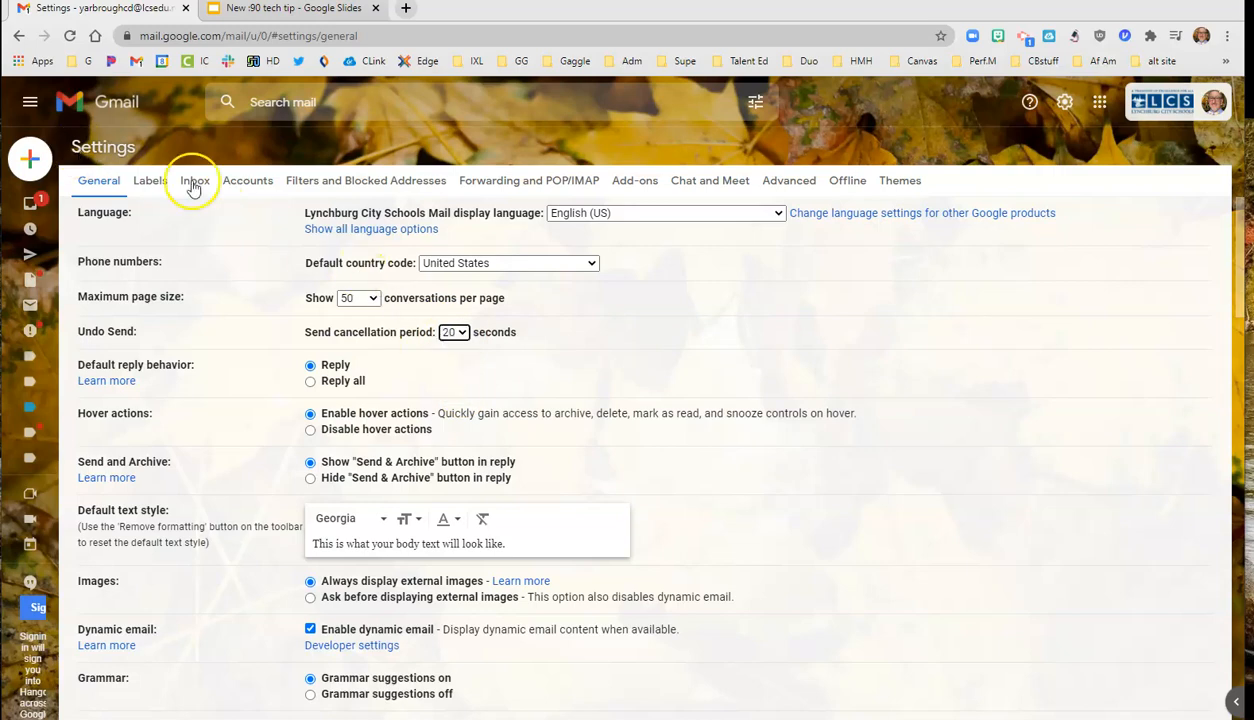
scroll("down", 3)
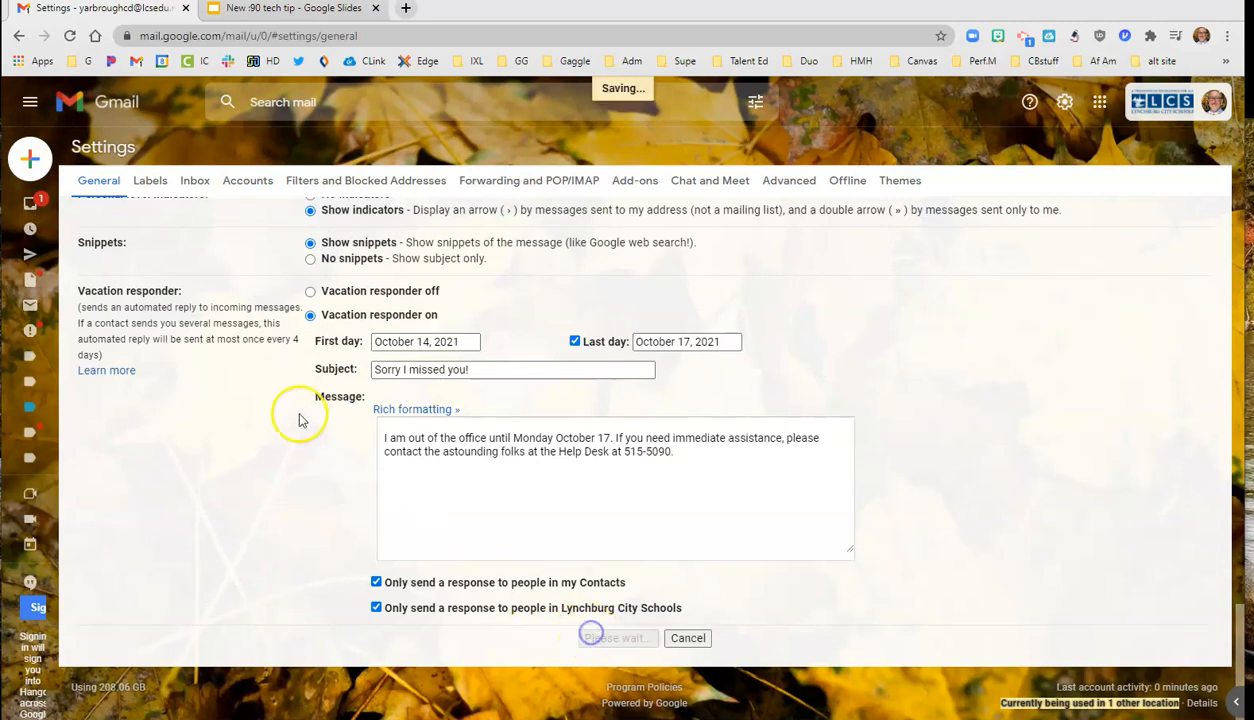
left_click(617, 638)
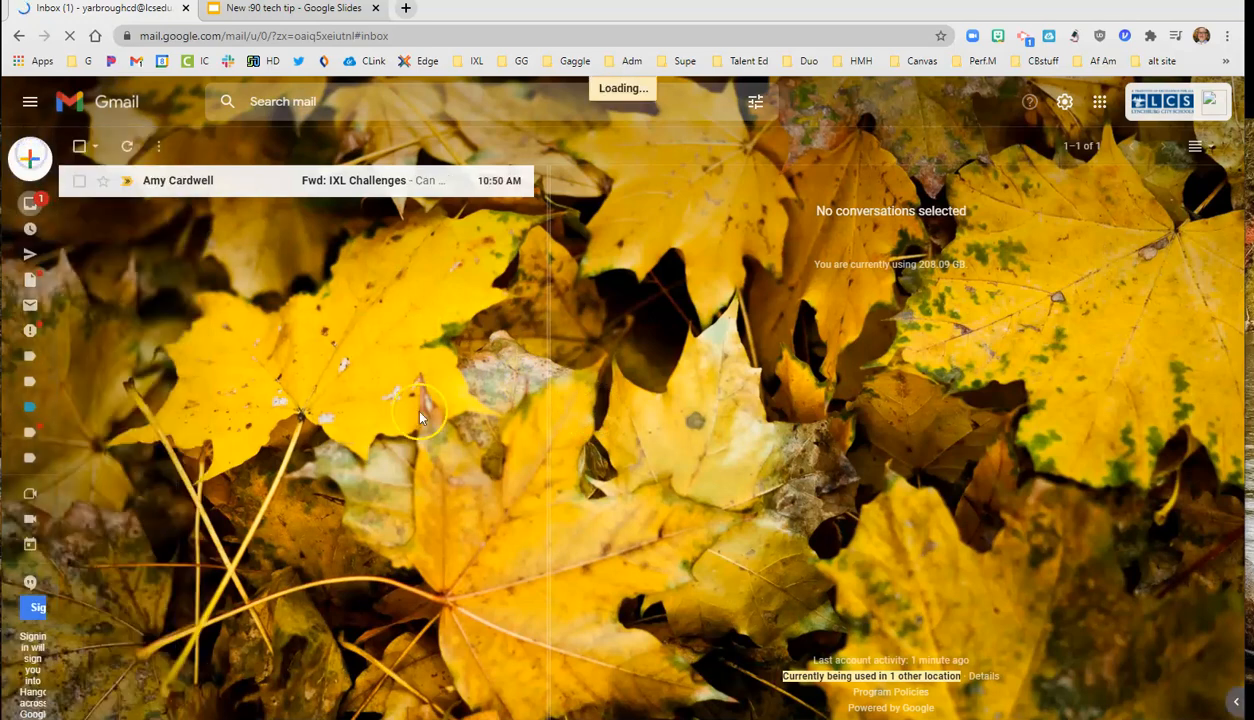
Compose and send a test email to your own address with body 'lkjlkjlkjlkj'.
left_click(30, 158)
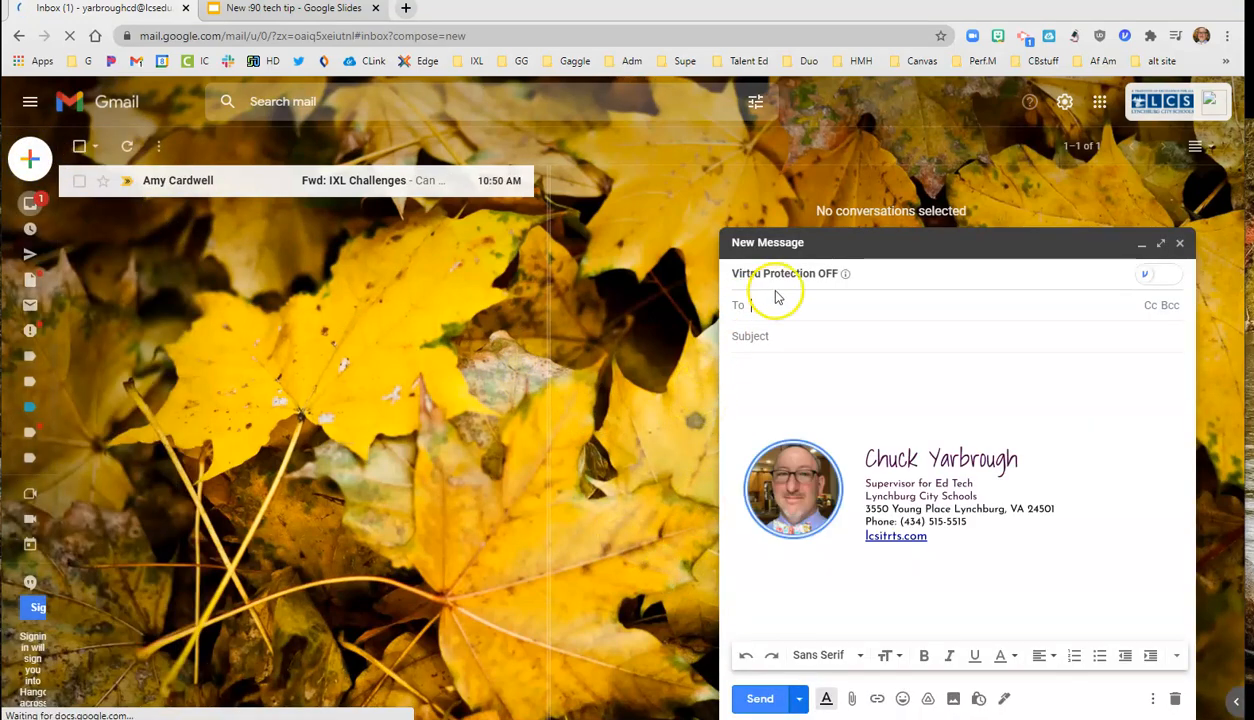
type("yar")
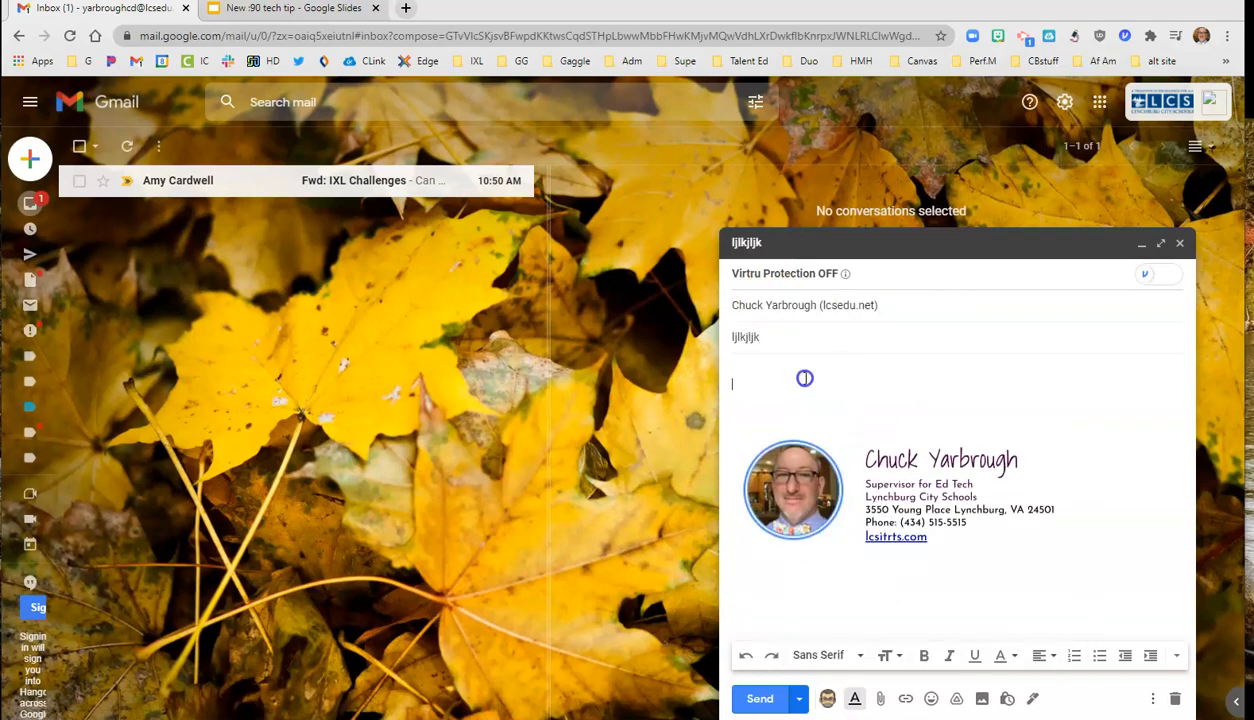
type("lkjlkjlkjlkj")
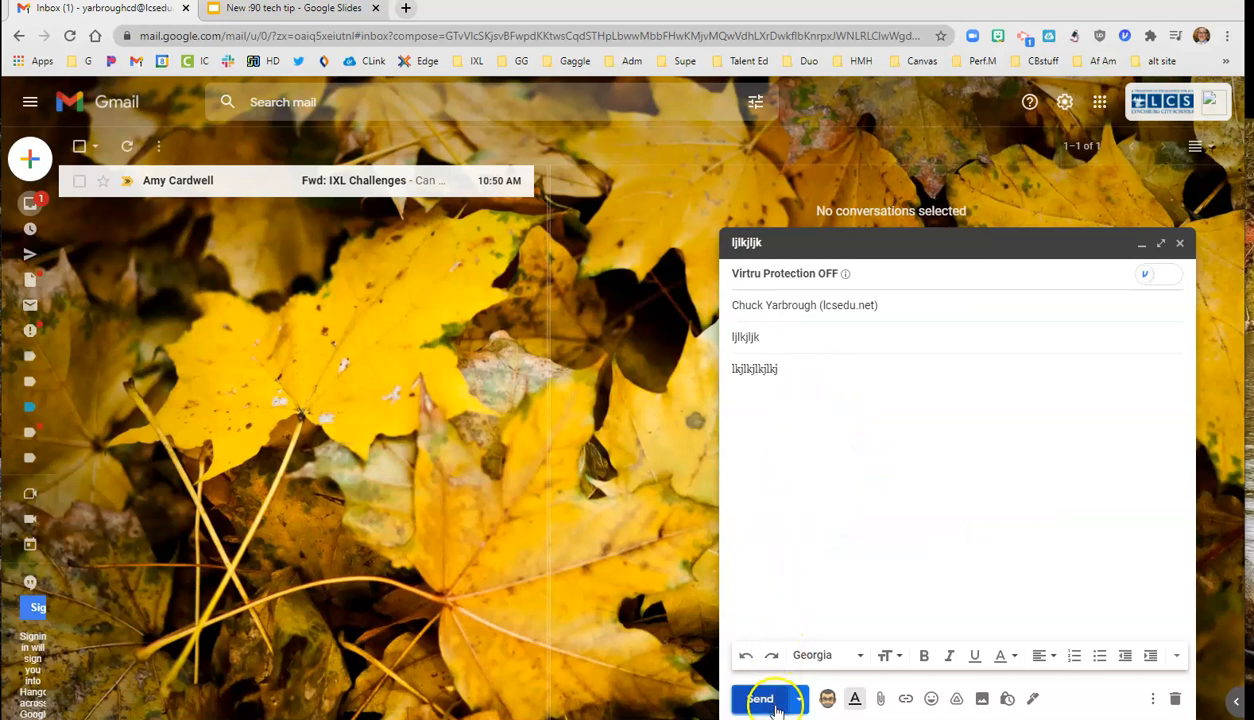
left_click(760, 698)
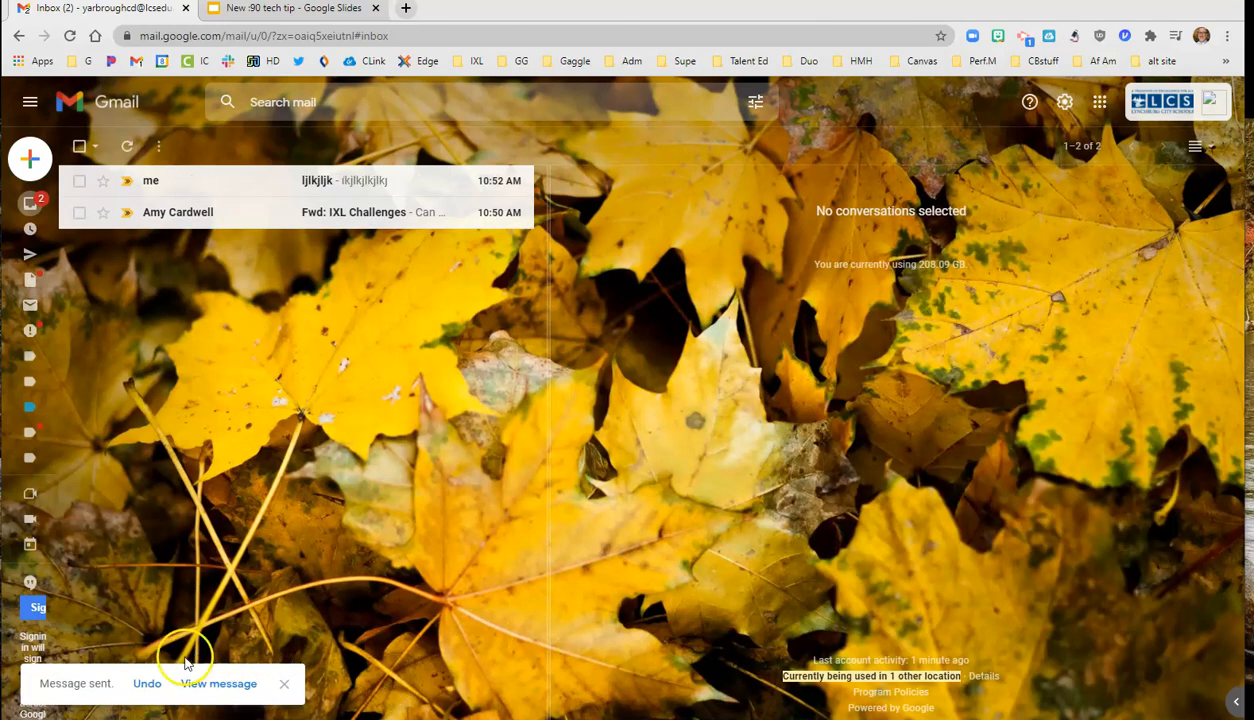
mouse_move(147, 690)
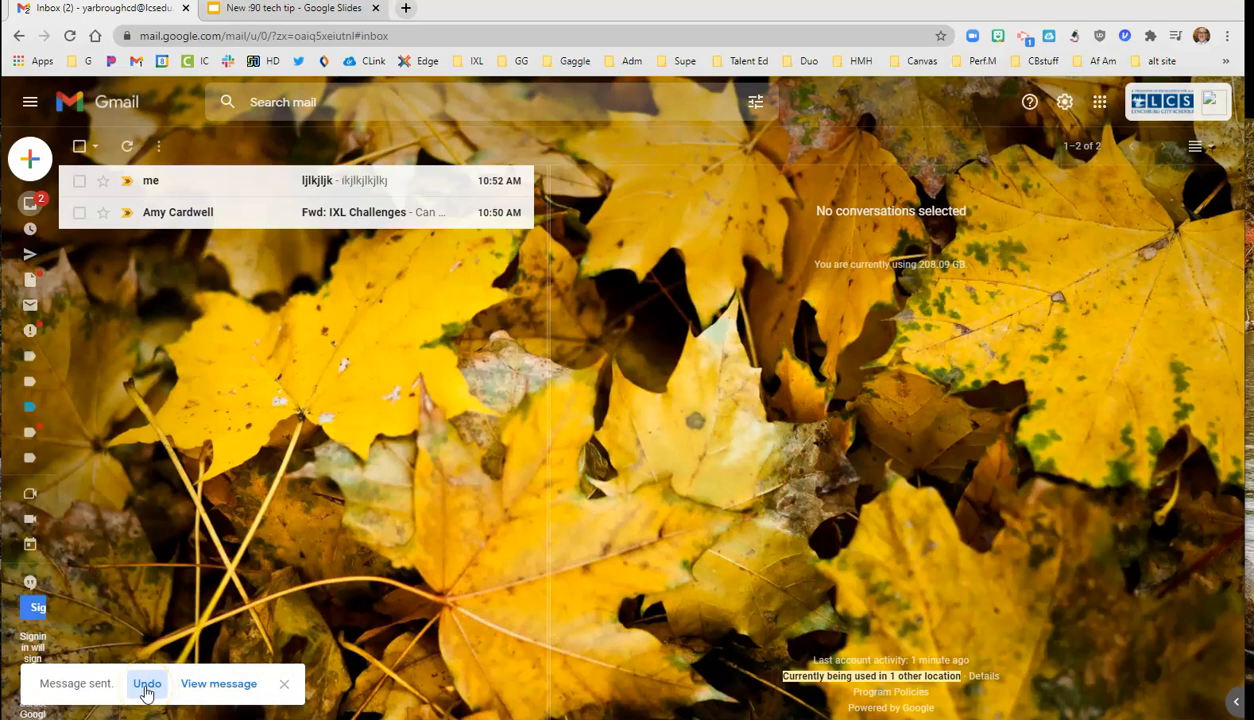
Undo the test email from the Message sent notification to reopen the draft.
left_click(146, 683)
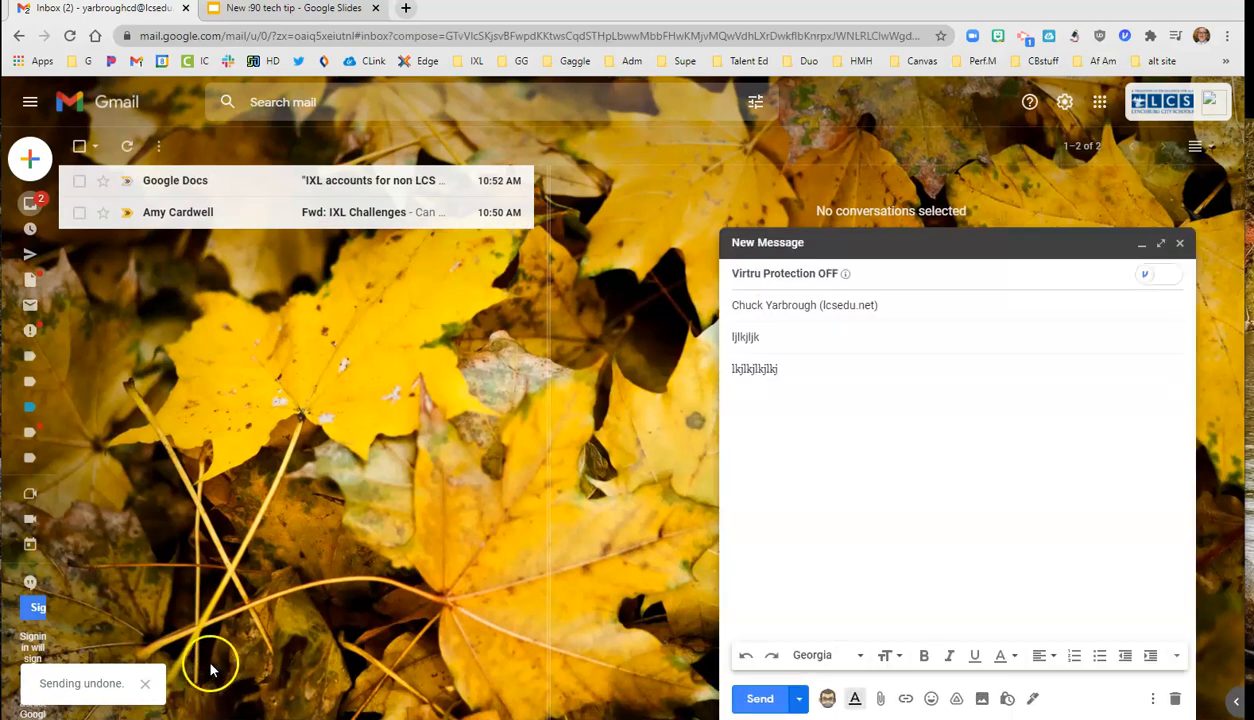
mouse_move(874, 607)
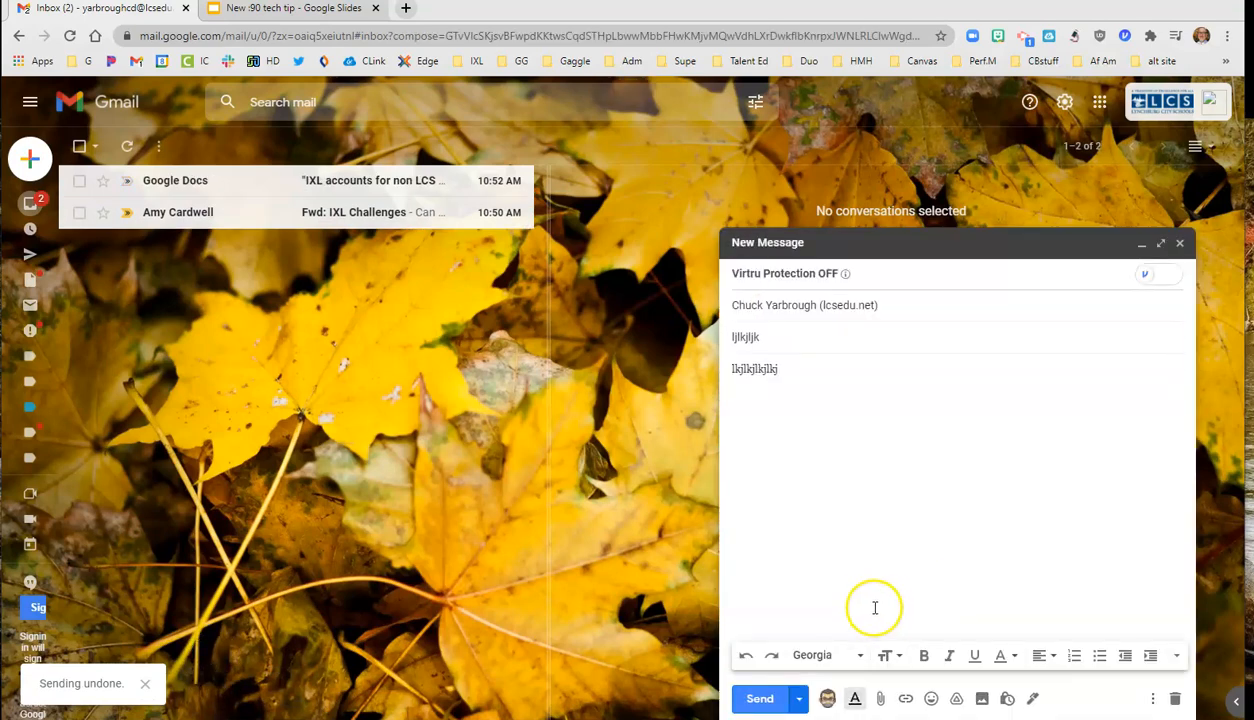